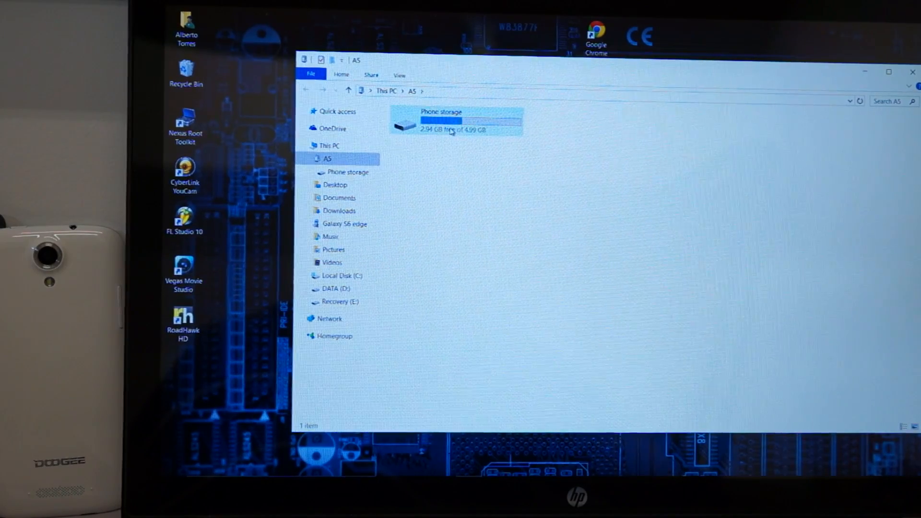
# Open the A5's Phone storage, plus a second Explorer window showing the Google Drive Root Shiz folder
pyautogui.doubleClick(457, 120)
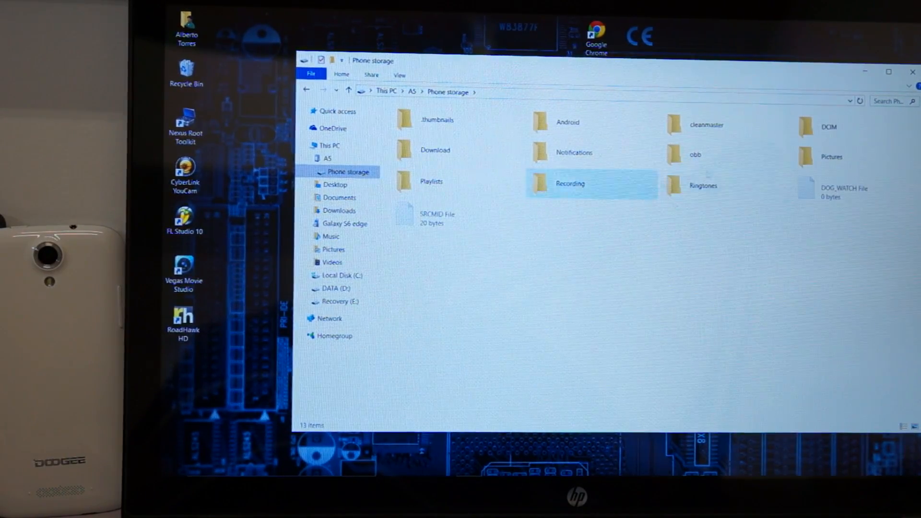
pyautogui.click(703, 186)
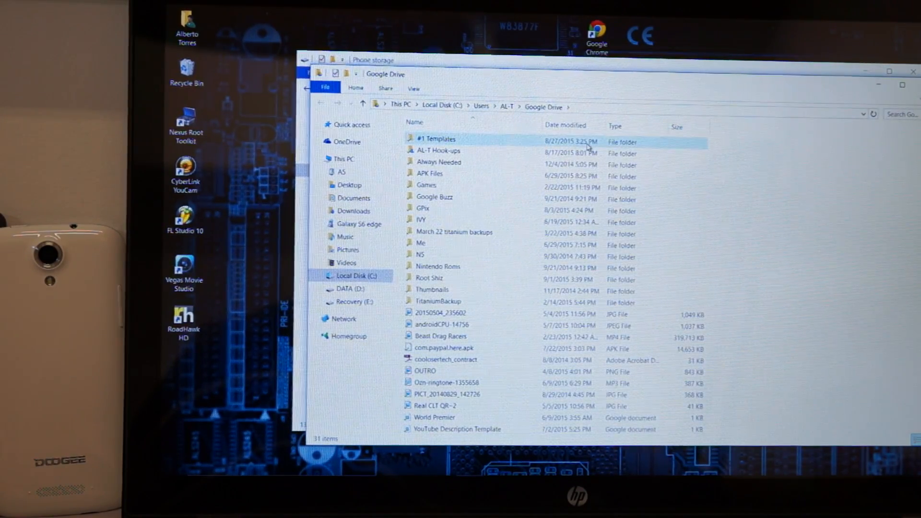
pyautogui.moveTo(431, 289)
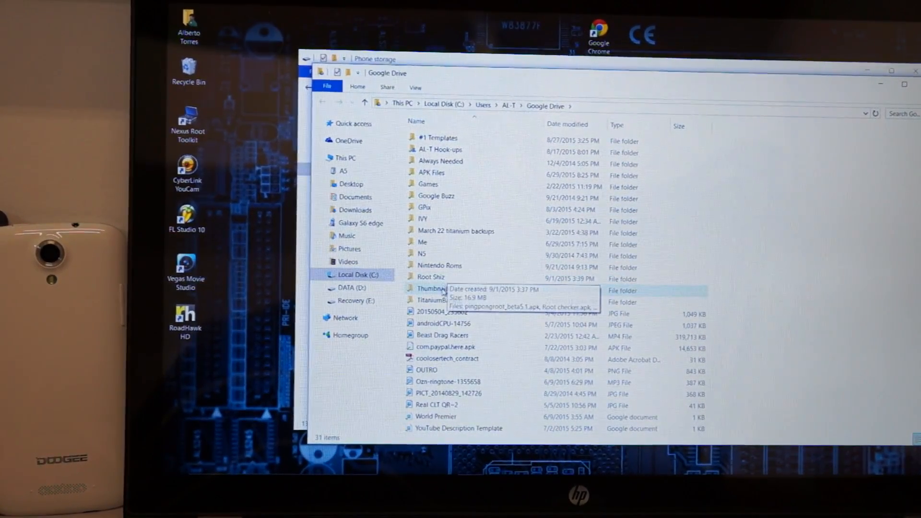
pyautogui.doubleClick(431, 277)
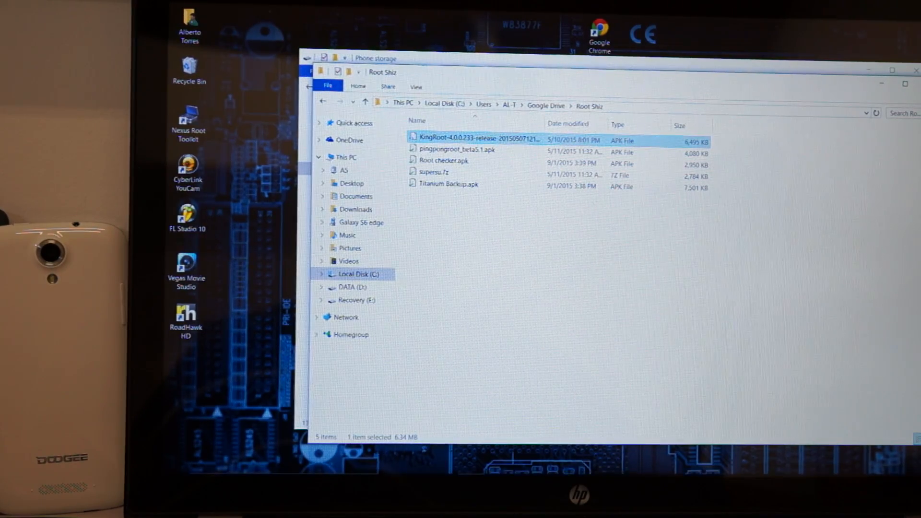
pyautogui.click(599, 29)
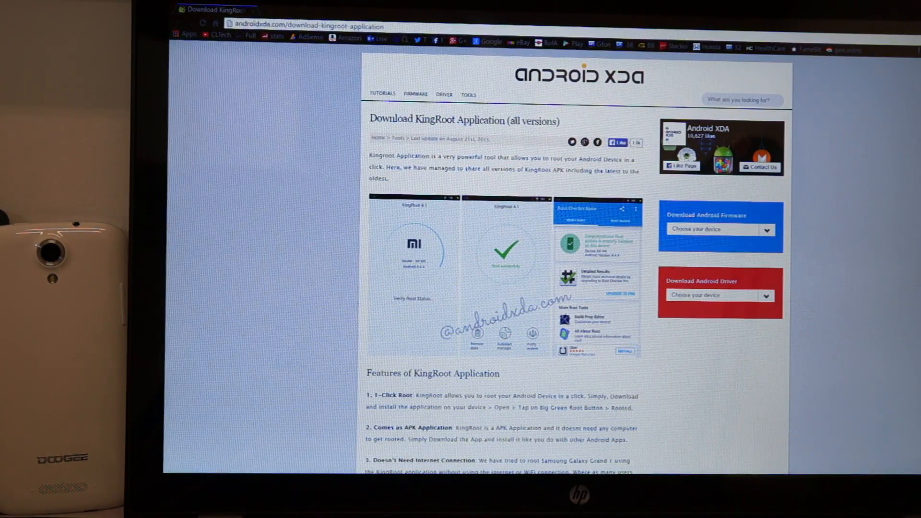
# Scroll the androidxda page to the 'Download KingRoot Application (APK)' buttons
pyautogui.scroll(-3)
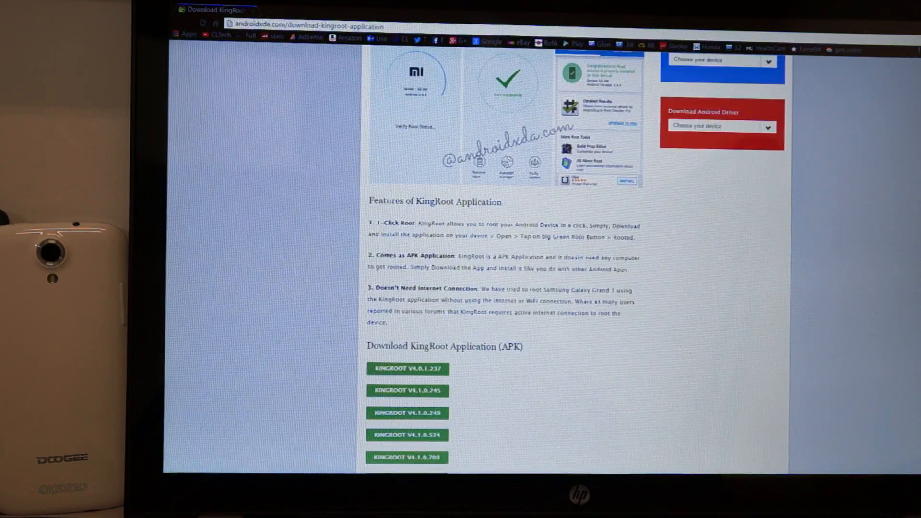
pyautogui.scroll(-3)
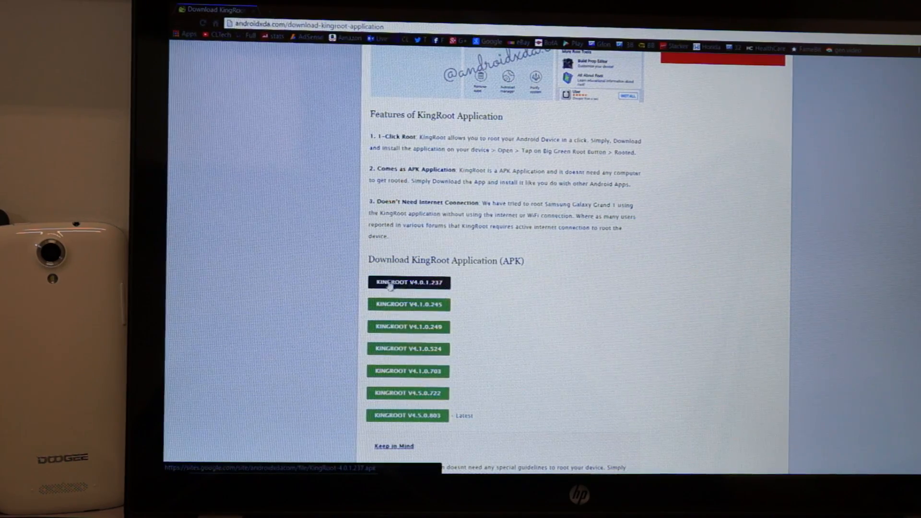
pyautogui.scroll(-3)
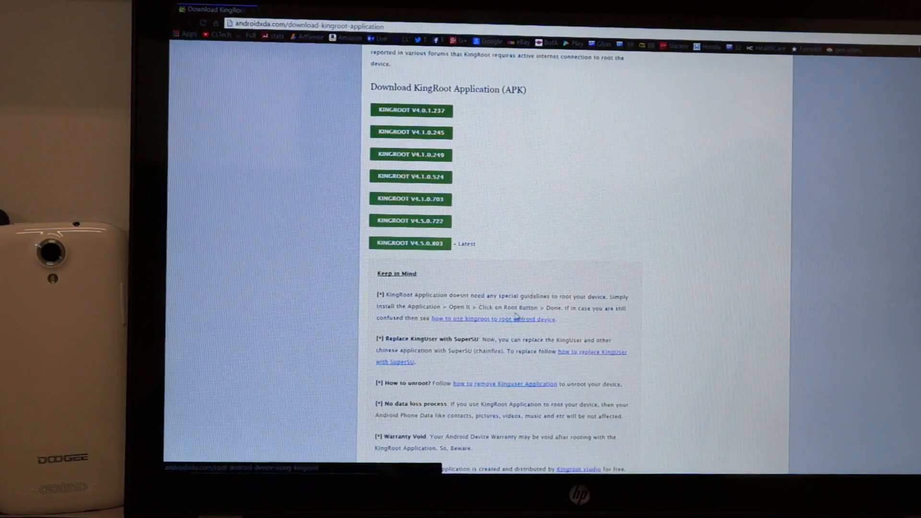
pyautogui.scroll(-3)
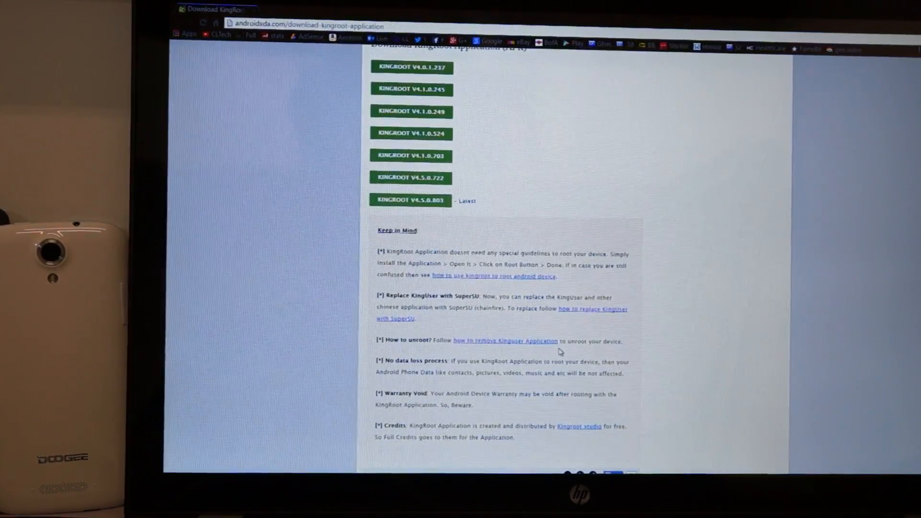
pyautogui.scroll(3)
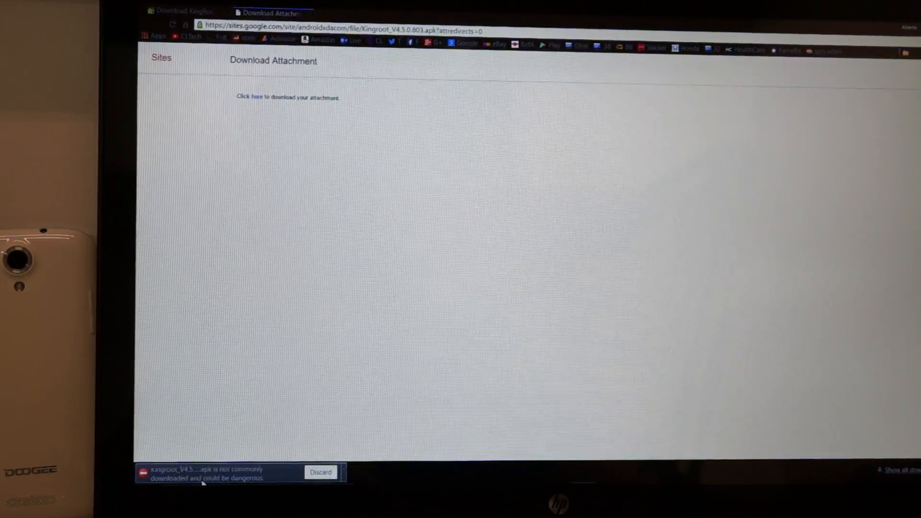
# Keep the flagged Kingroot_V4.5.0.803.apk download and open the downloaded file's location
pyautogui.click(344, 472)
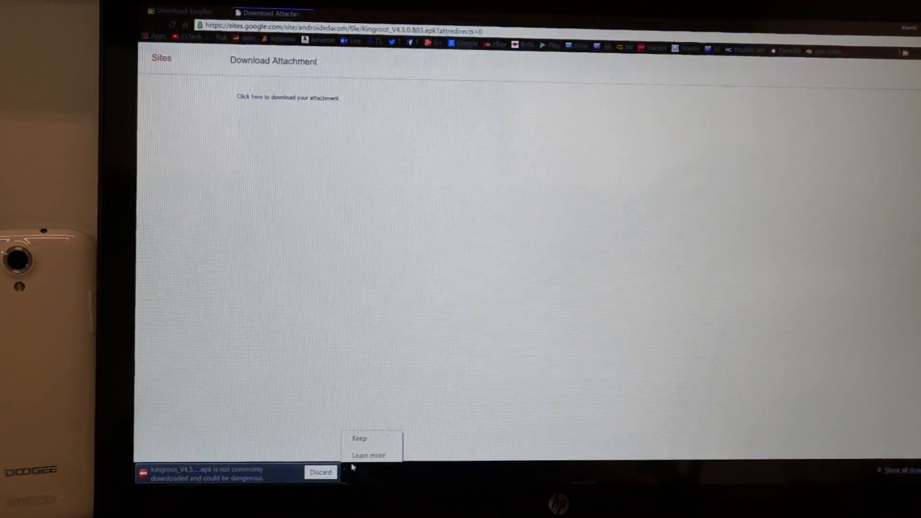
pyautogui.click(359, 438)
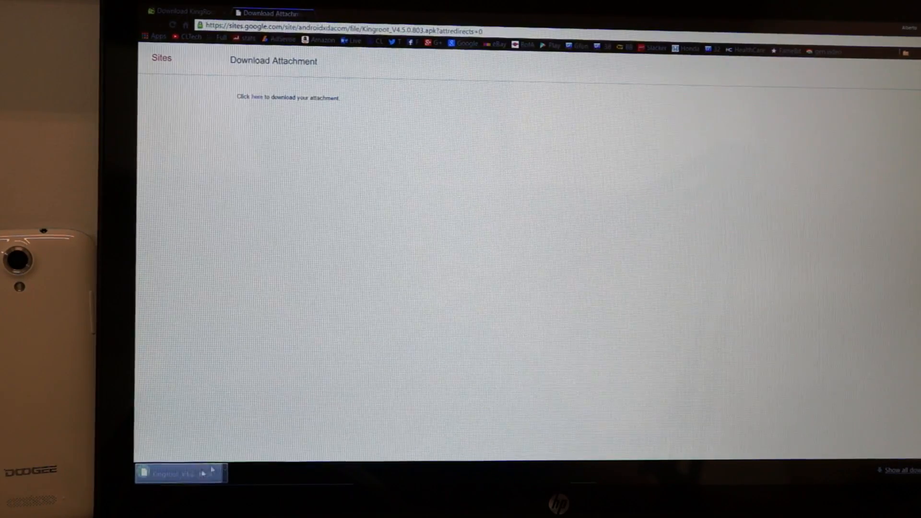
pyautogui.click(257, 97)
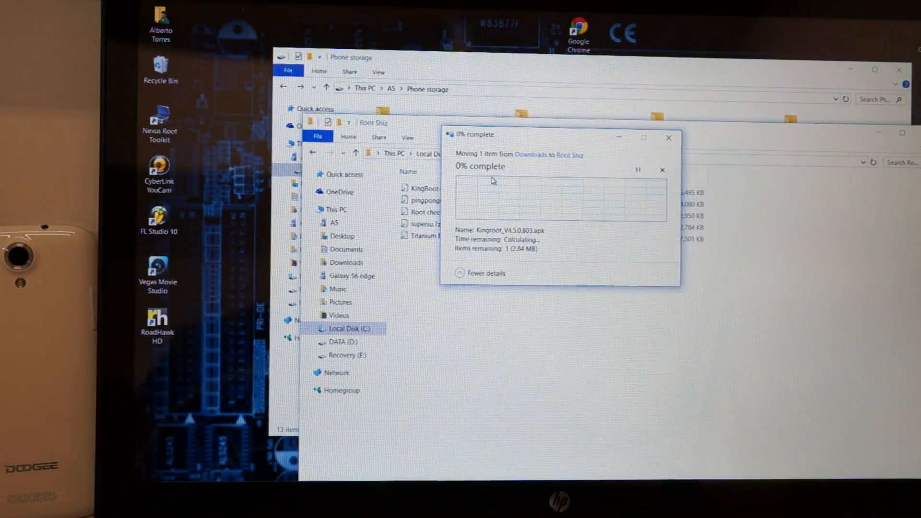
pyautogui.moveTo(592, 169)
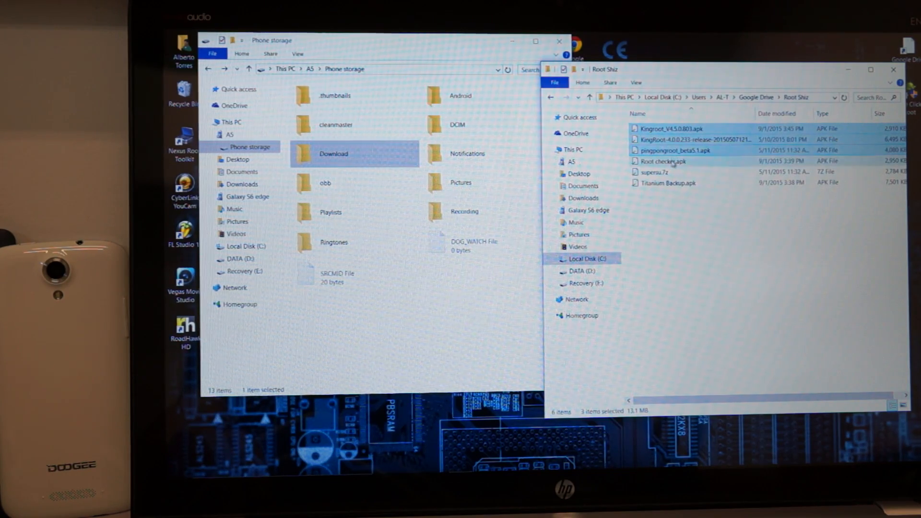
# Select all six root tool files in Root Shiz with Ctrl+A and copy them to the phone's Download folder
pyautogui.click(662, 161)
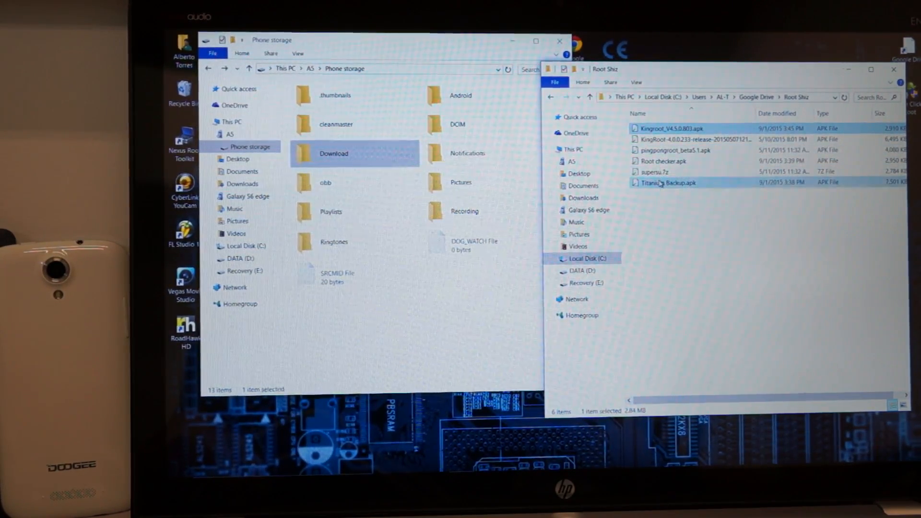
pyautogui.press('ctrl+a')
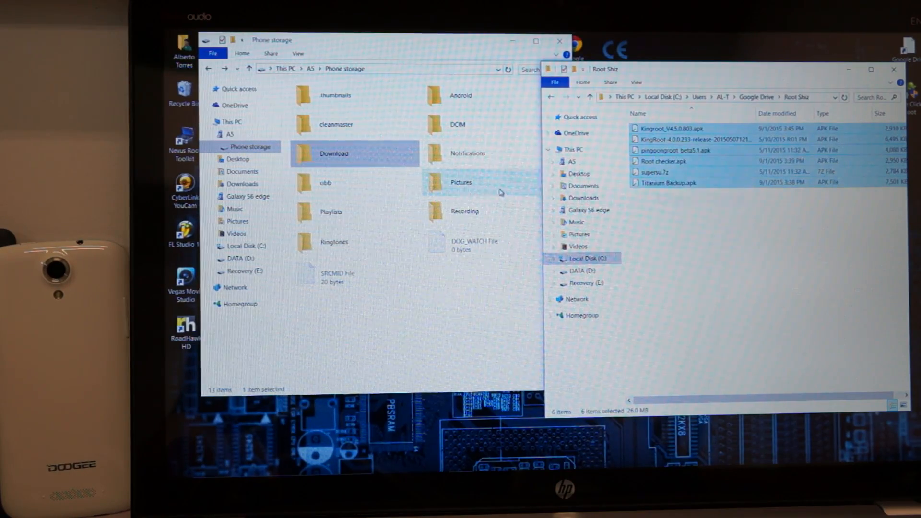
pyautogui.doubleClick(333, 153)
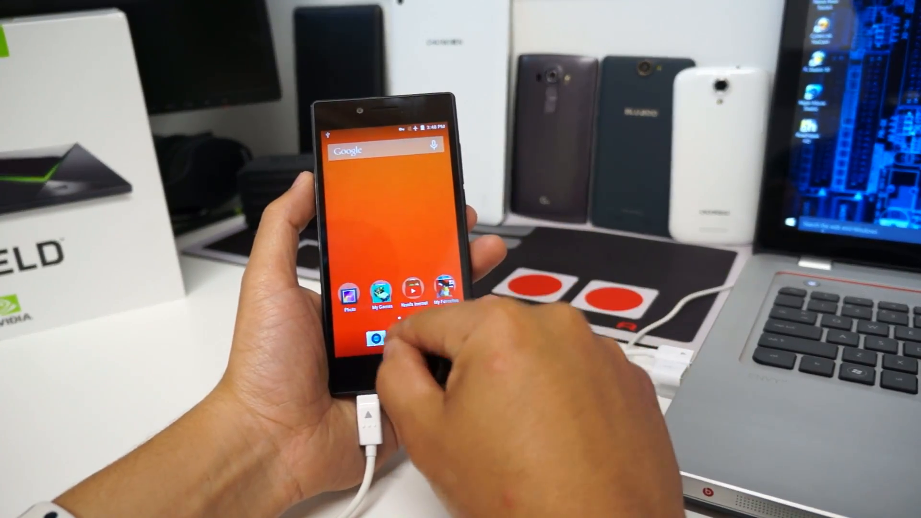
# Launch File Manager from the phone's app drawer
pyautogui.click(378, 336)
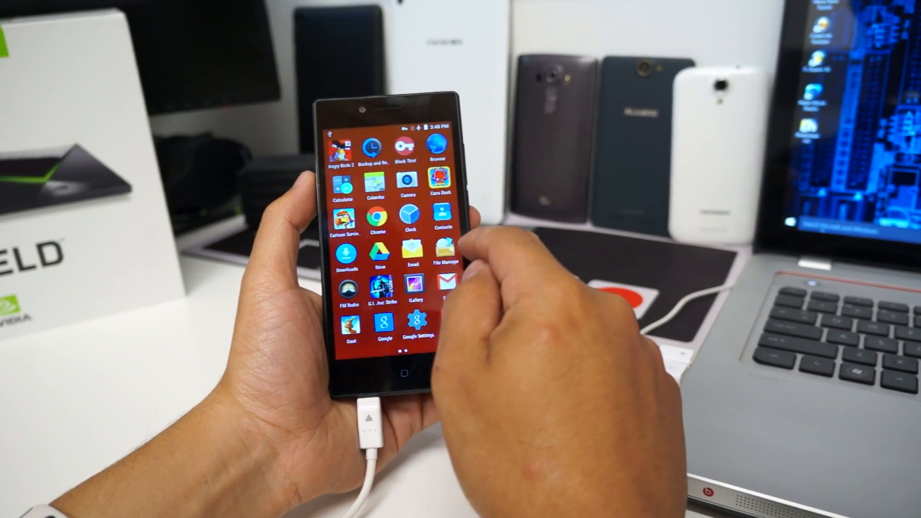
pyautogui.click(447, 253)
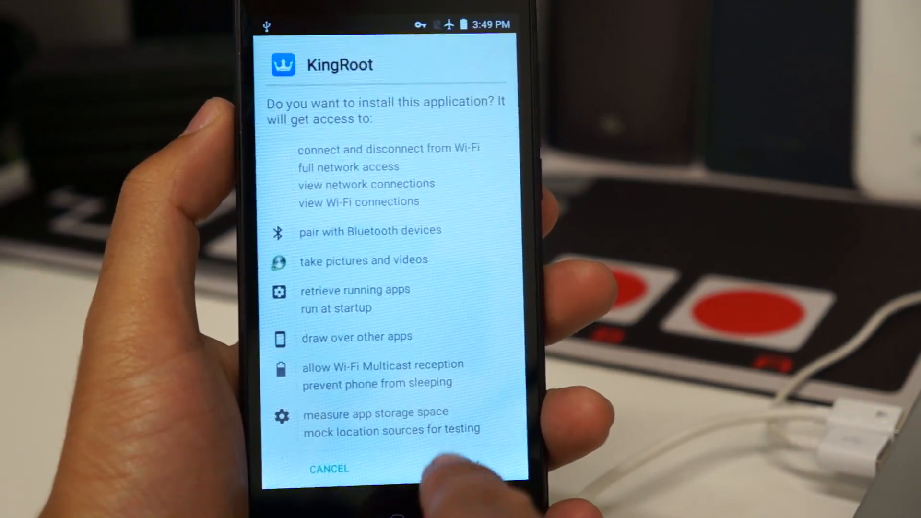
# Confirm the KingRoot install, then finish and return to the Download file list
pyautogui.click(464, 468)
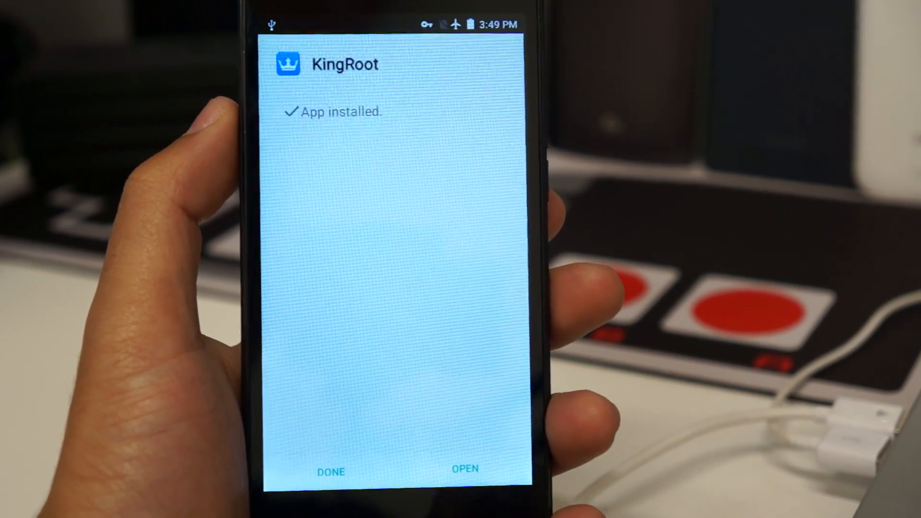
pyautogui.click(465, 468)
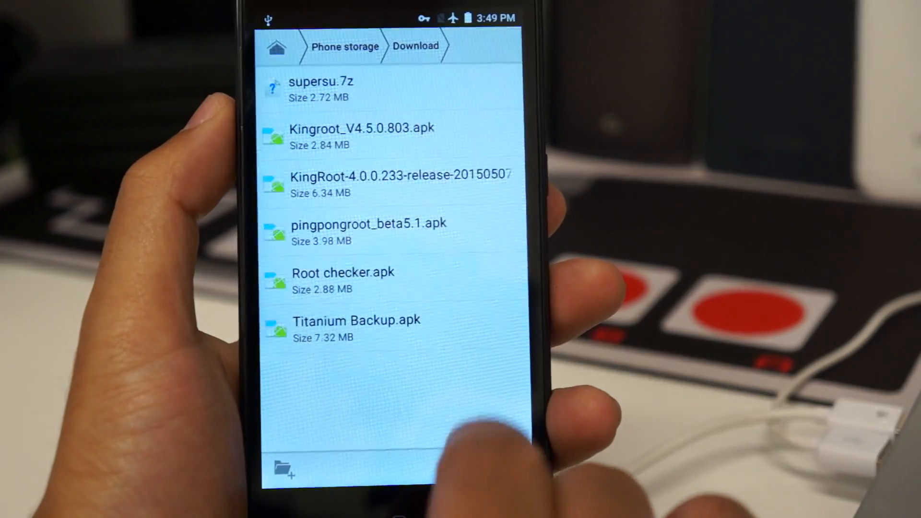
# Install Root Checker Basic, accept its disclaimer, dismiss the welcome, and run Verify Root
pyautogui.click(343, 273)
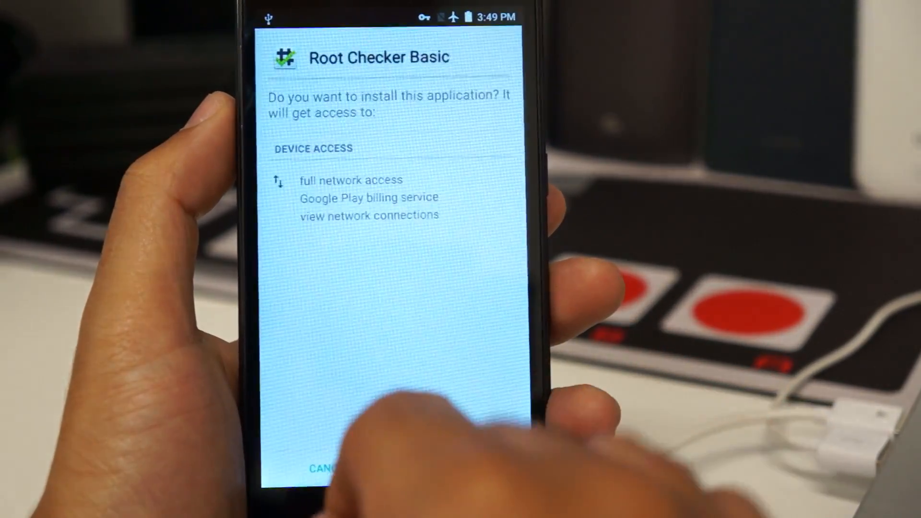
pyautogui.click(470, 469)
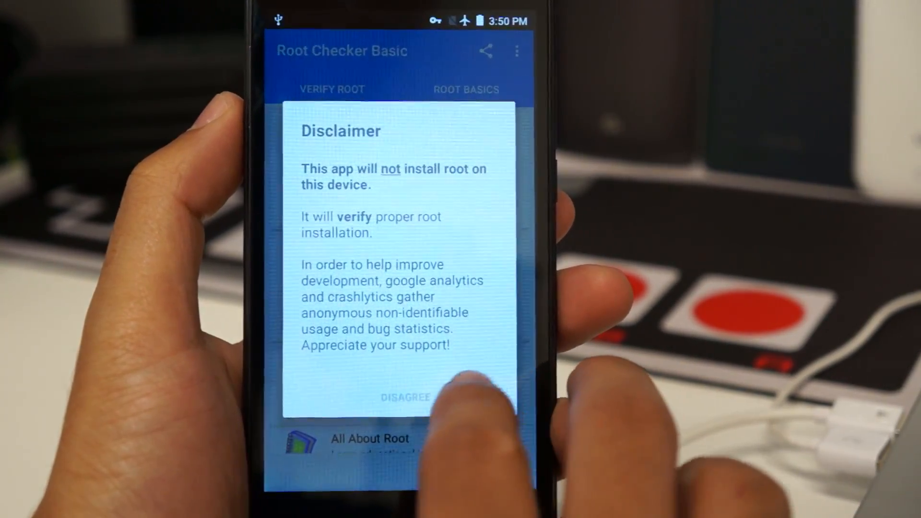
pyautogui.click(470, 397)
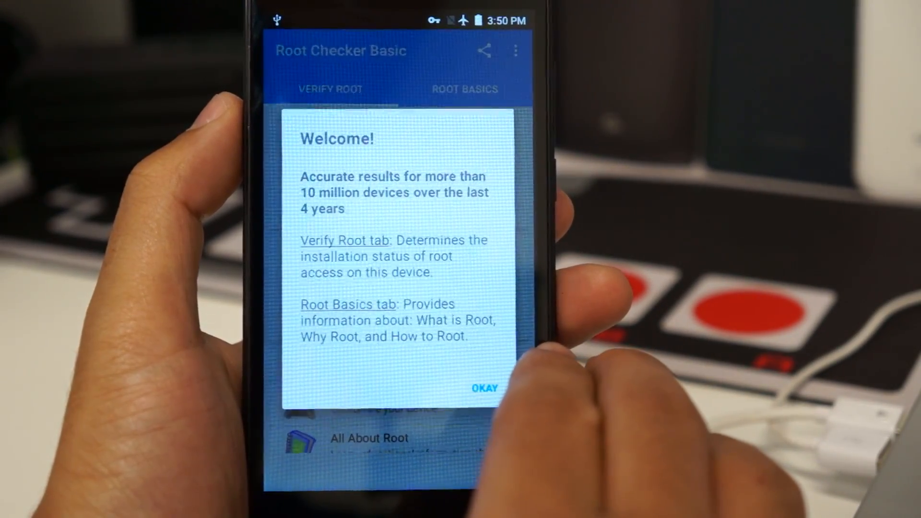
pyautogui.click(483, 387)
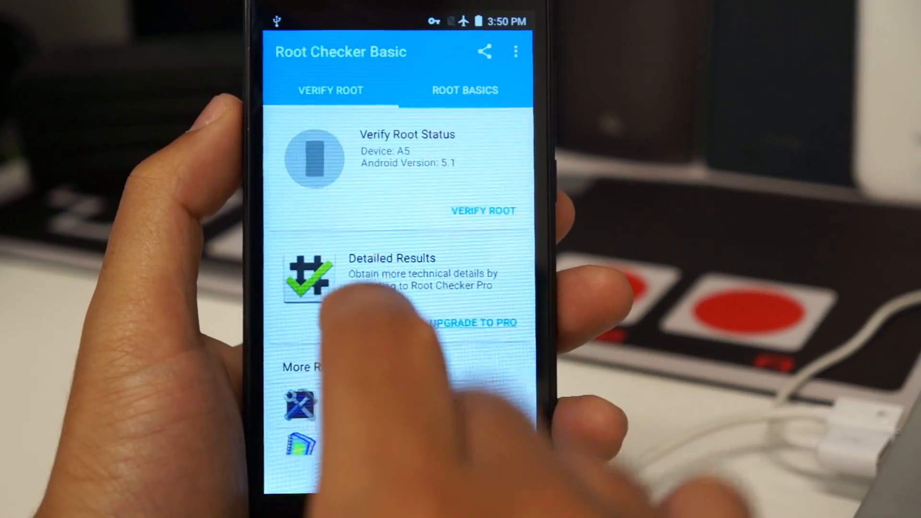
pyautogui.click(482, 211)
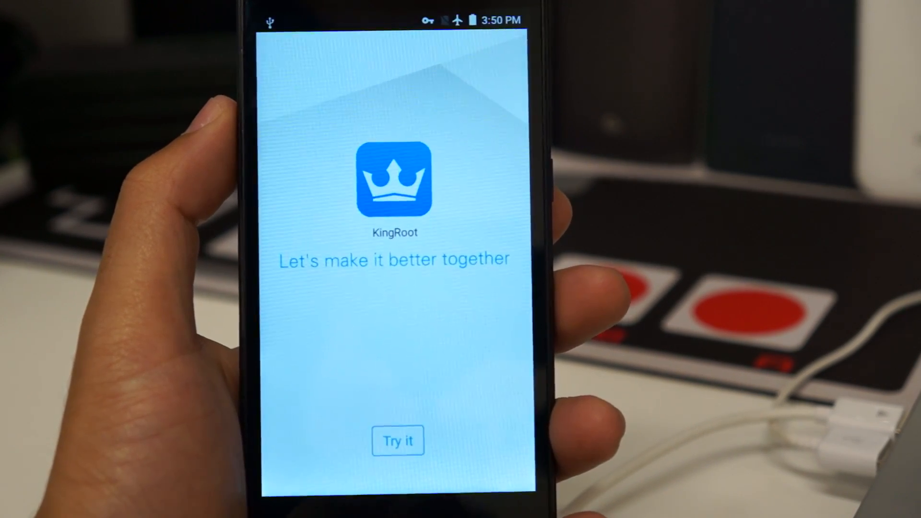
# Start KingRoot with Try it, then choose Set Now on the network error
pyautogui.click(398, 440)
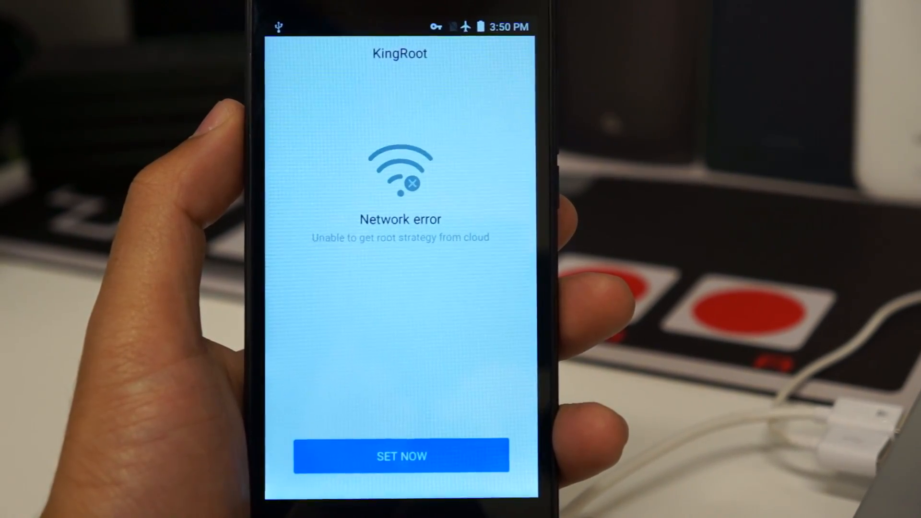
pyautogui.click(401, 456)
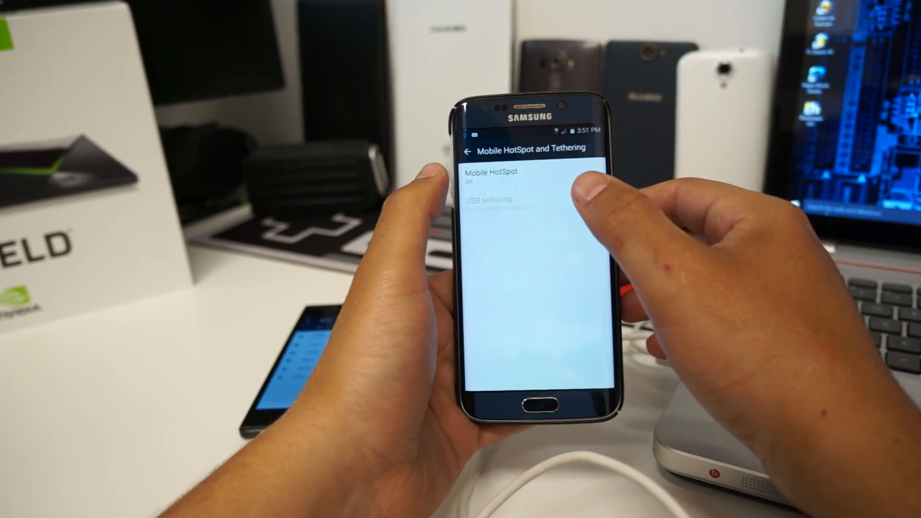
# Open Mobile HotSpot on the Samsung phone and switch the hotspot on
pyautogui.click(511, 176)
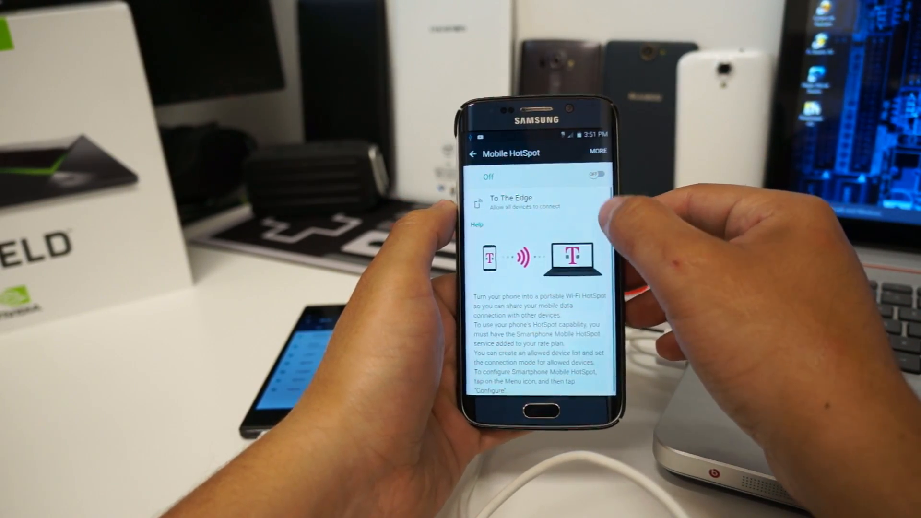
pyautogui.click(585, 175)
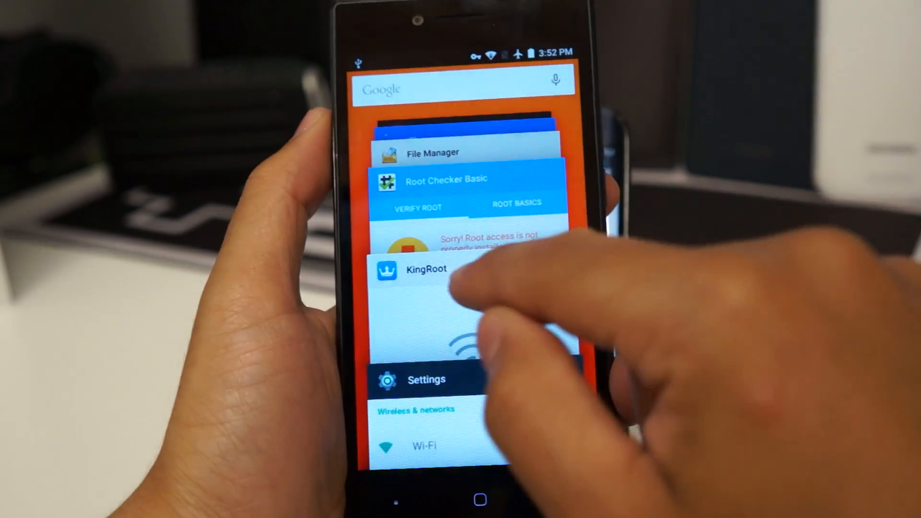
# Switch back to KingRoot on the A5 and start the root attempt with Try it
pyautogui.click(424, 269)
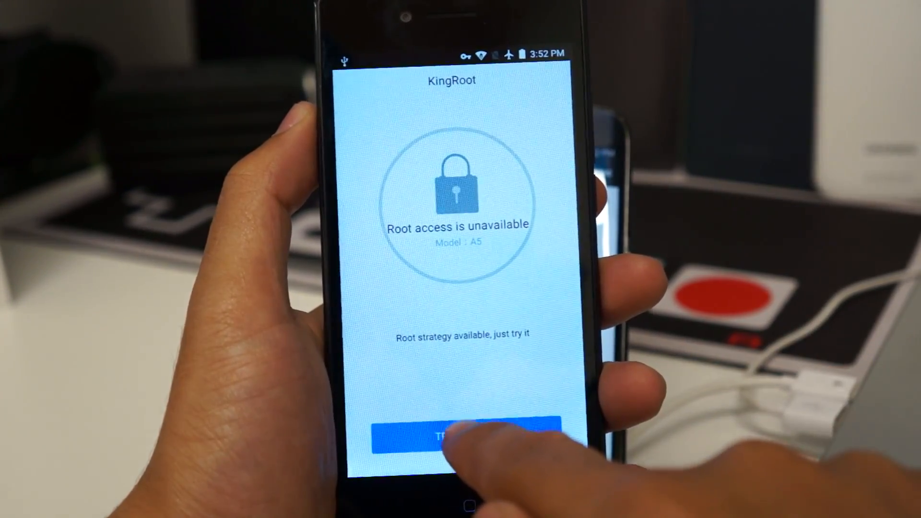
pyautogui.click(463, 435)
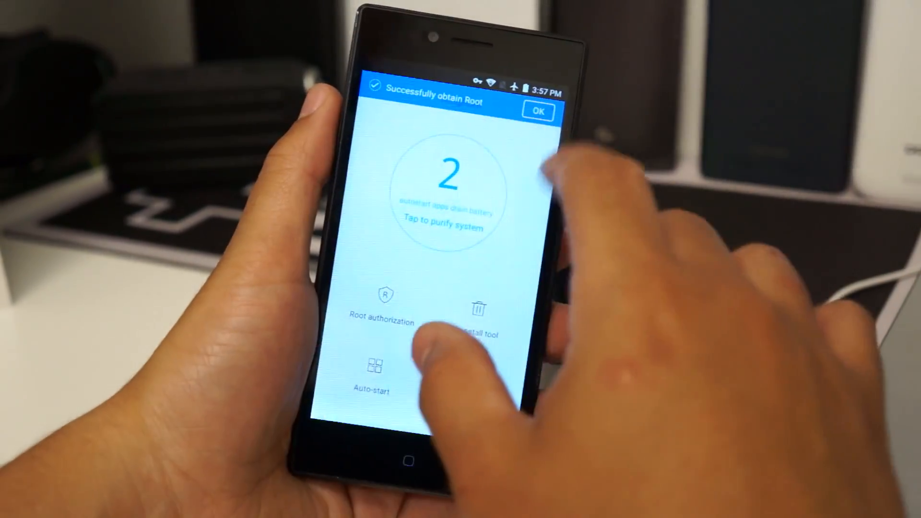
# Dismiss KingRoot's 'Successfully obtain Root' notice and go to the home screen
pyautogui.click(538, 111)
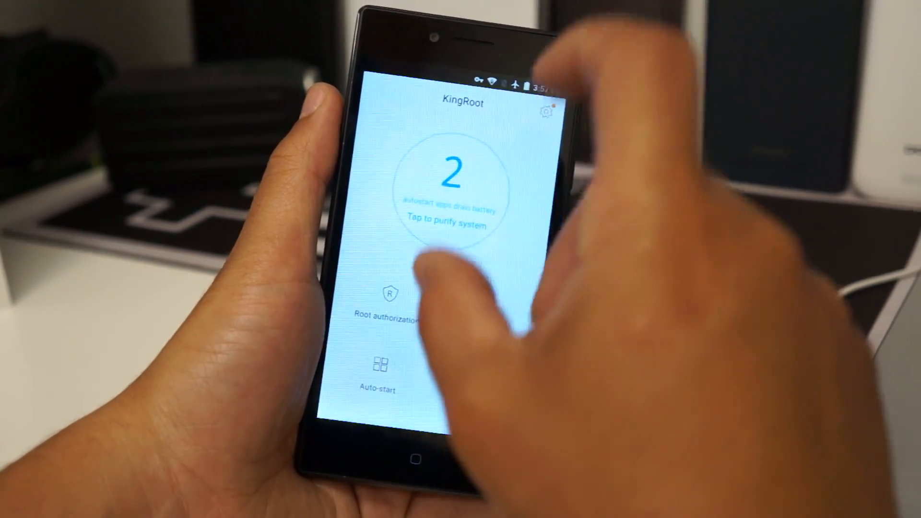
pyautogui.click(417, 458)
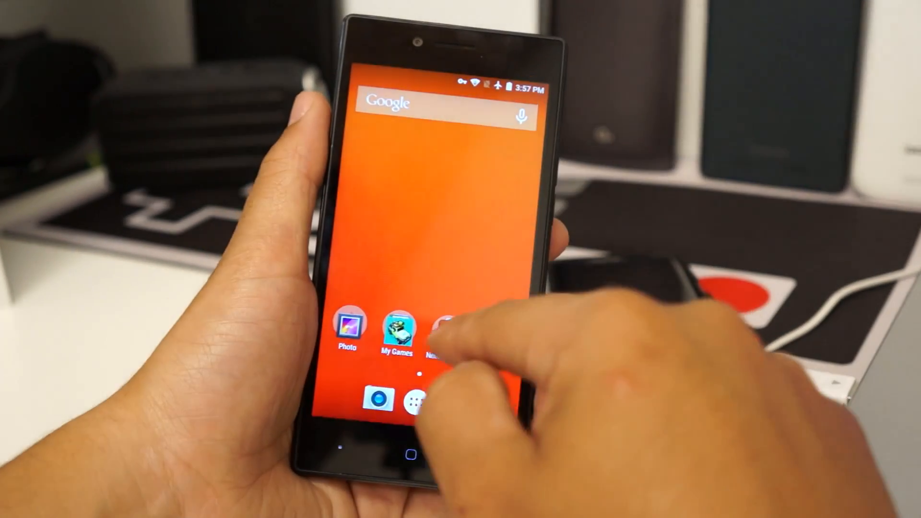
# Launch Root Checker Basic from the app drawer and leave its stale result
pyautogui.click(395, 401)
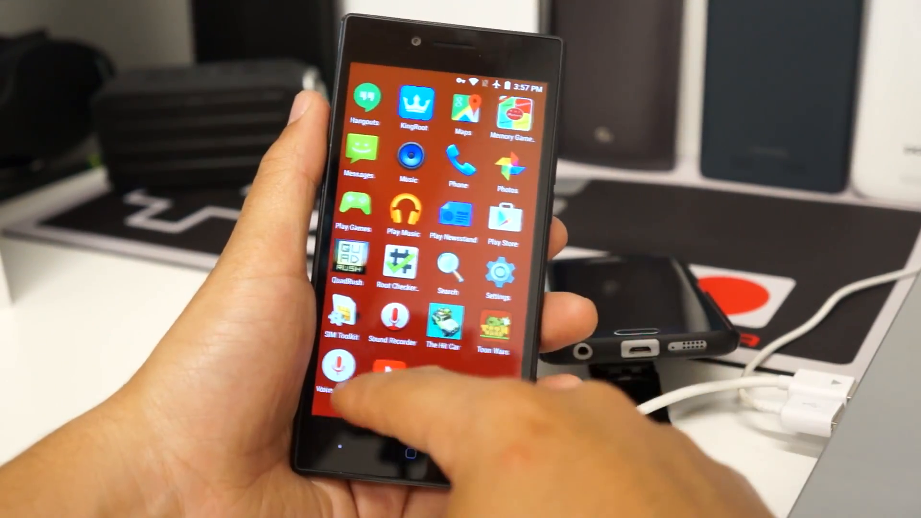
pyautogui.click(402, 268)
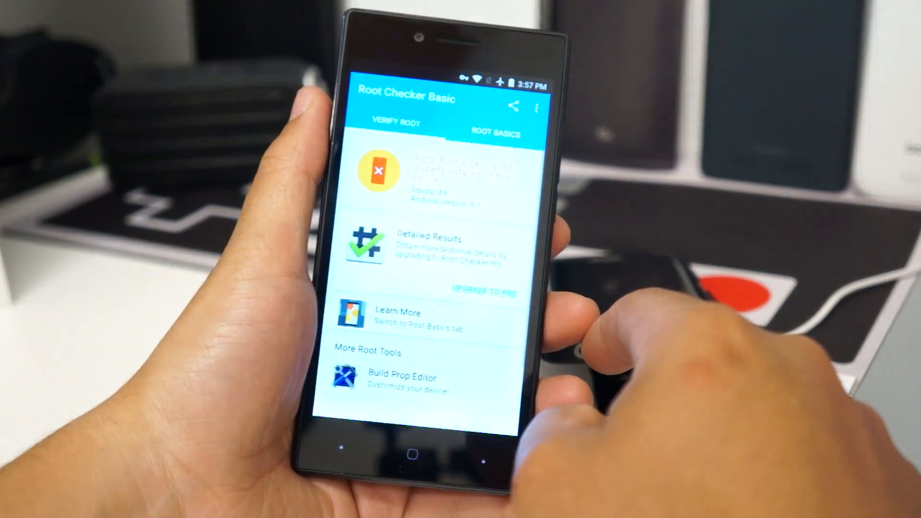
pyautogui.click(417, 458)
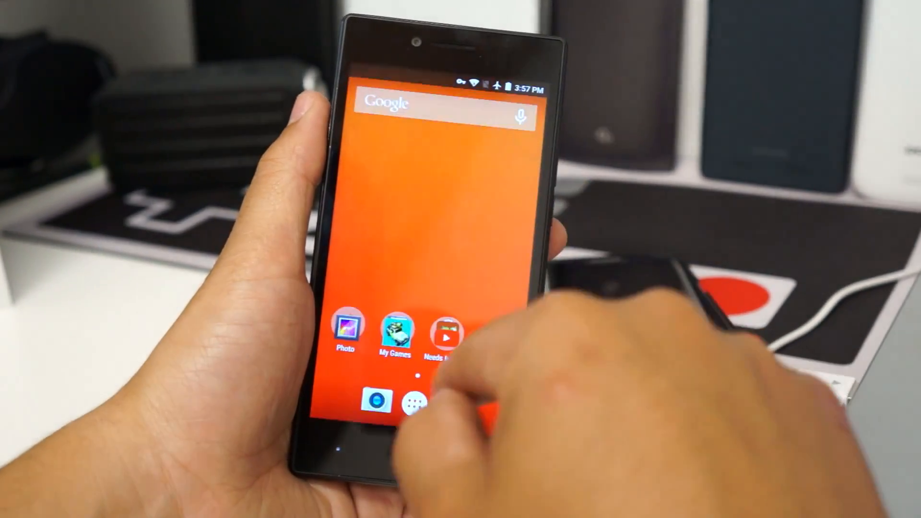
# Relaunch Root Checker Basic, run Verify Root, and Allow root permission
pyautogui.click(414, 399)
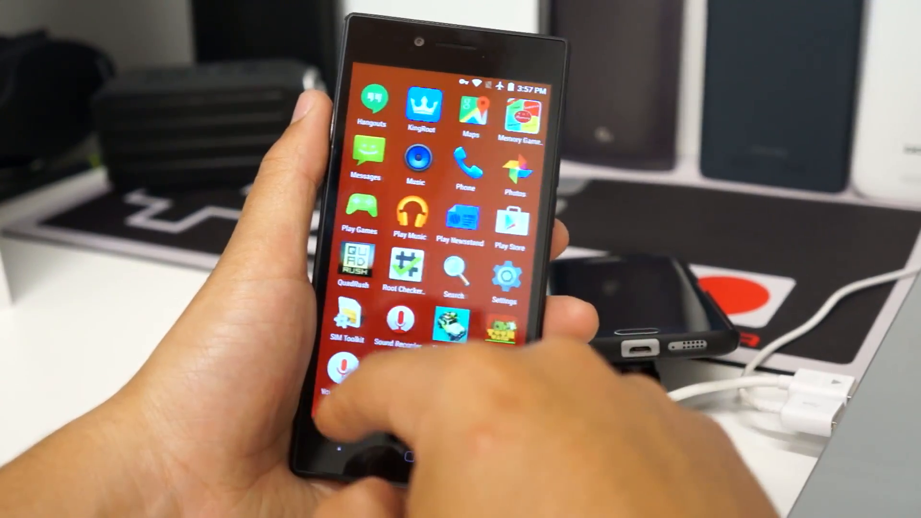
pyautogui.click(403, 265)
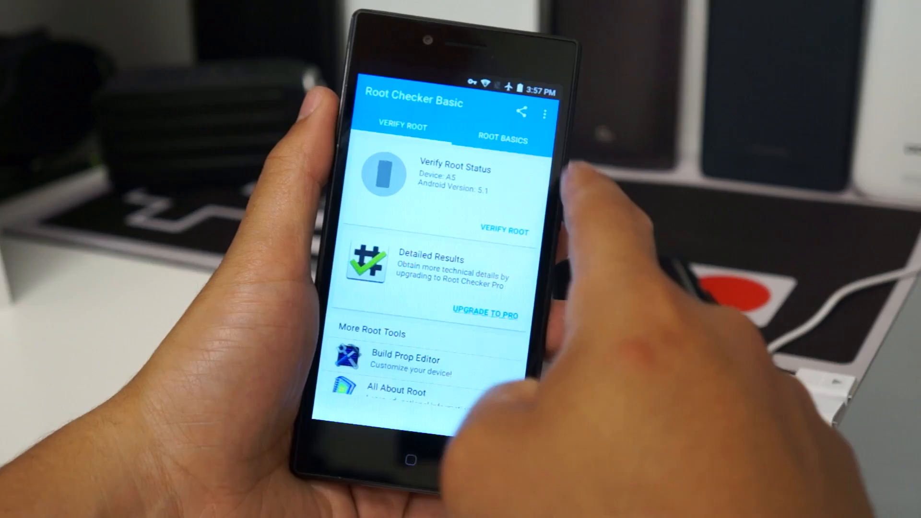
pyautogui.click(504, 230)
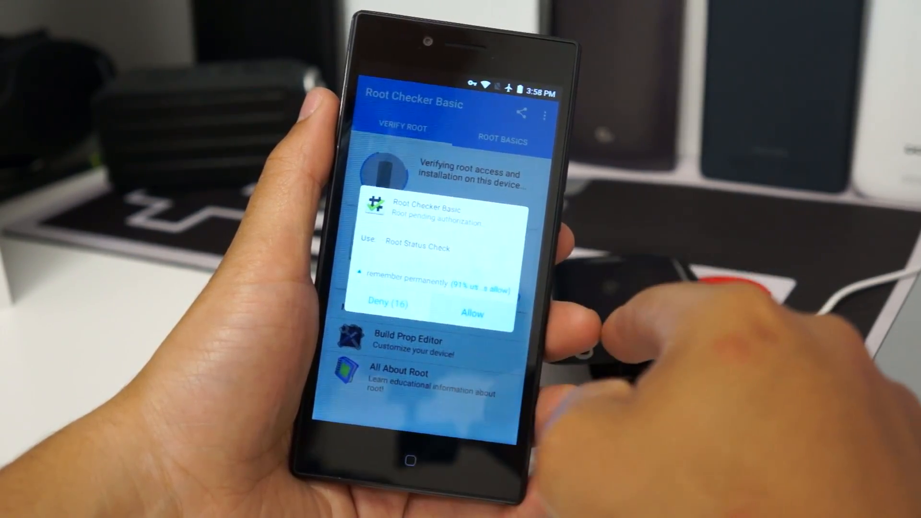
pyautogui.click(471, 311)
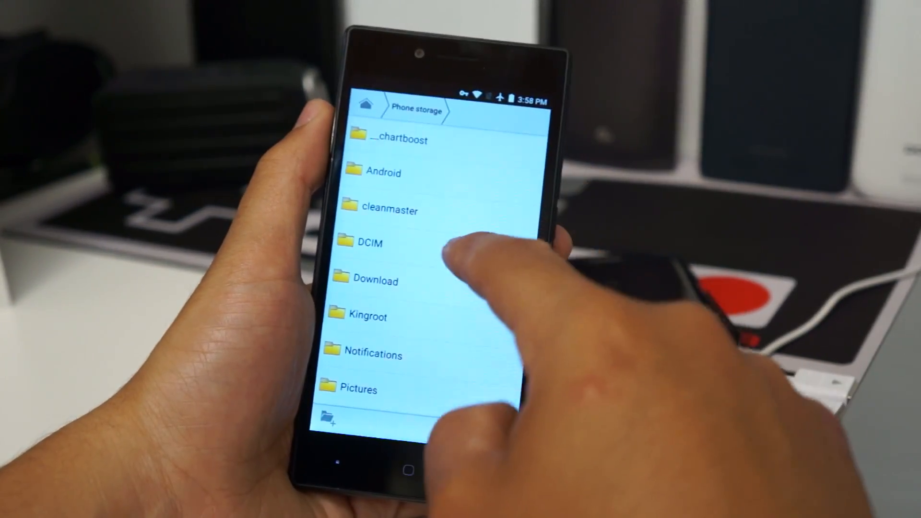
# Install the Titanium Backup APK from the phone's Download folder
pyautogui.click(375, 281)
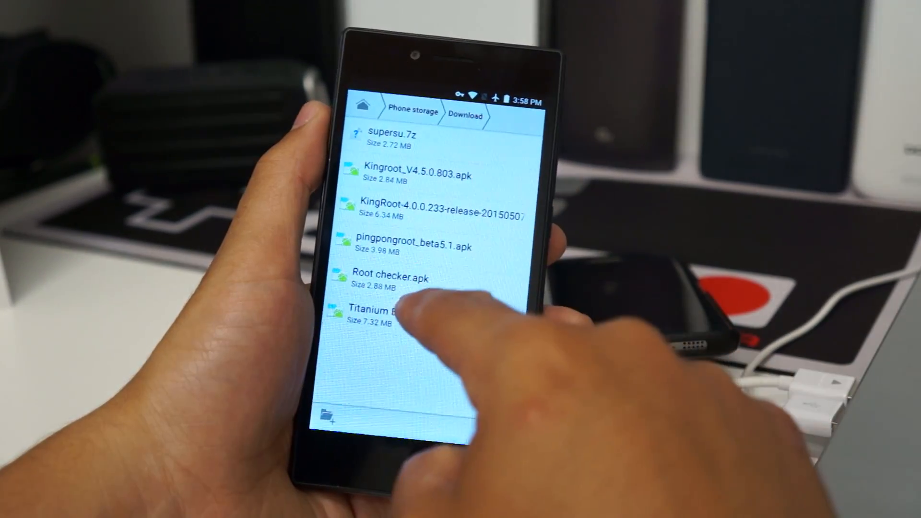
pyautogui.click(382, 308)
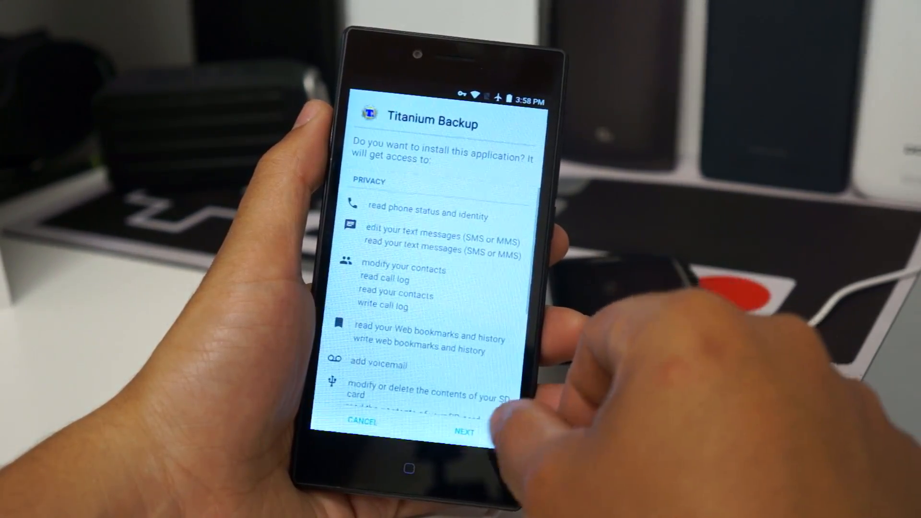
pyautogui.click(464, 432)
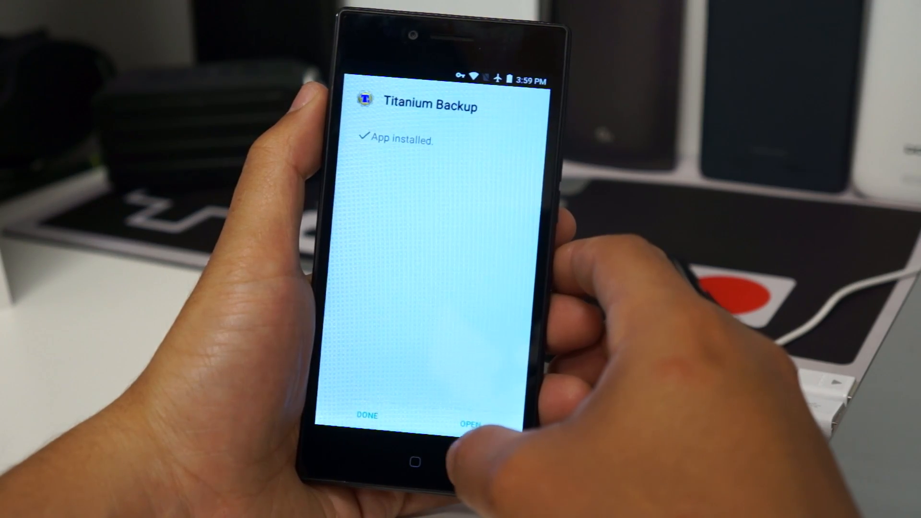
# Launch Titanium Backup and open the Black Hole 1.0 app's options
pyautogui.click(463, 416)
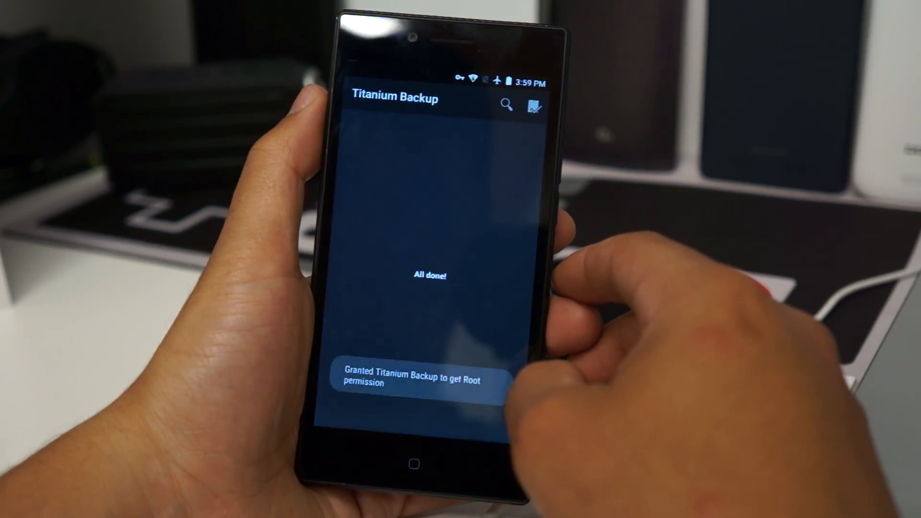
pyautogui.click(447, 136)
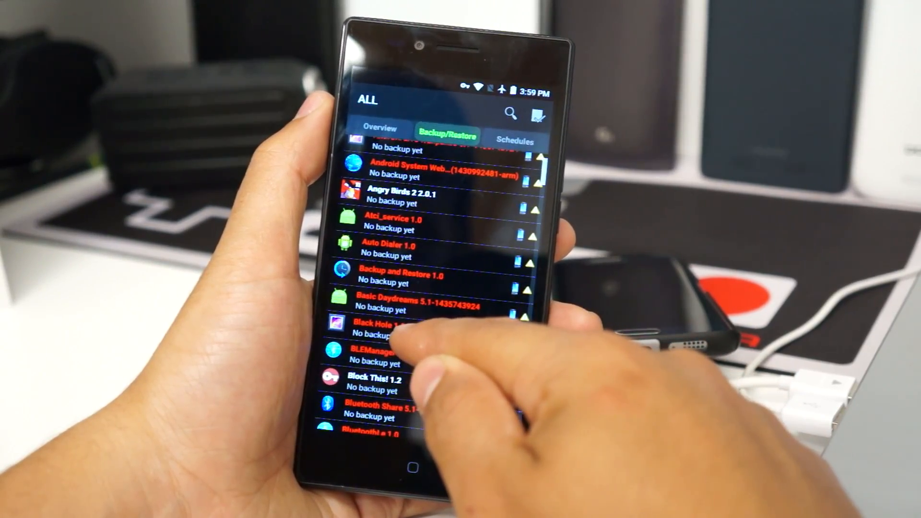
pyautogui.click(376, 323)
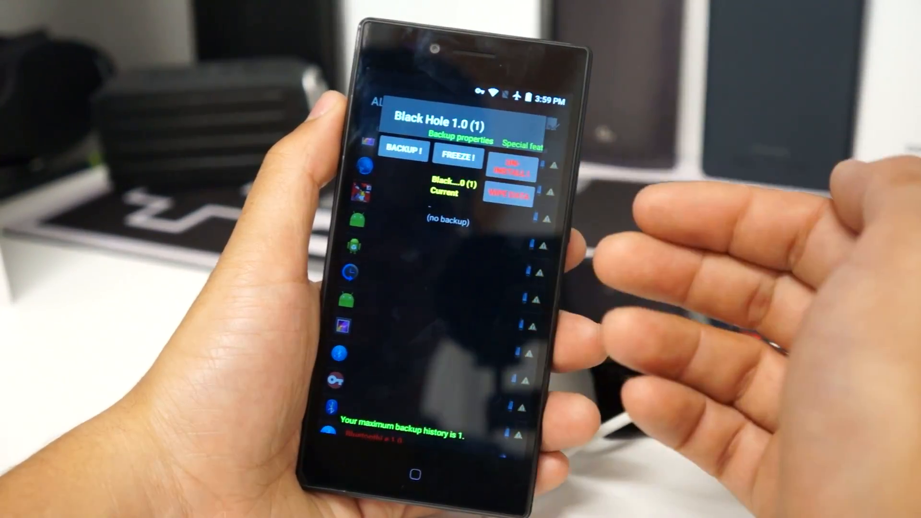
# Wipe Black Hole 1.0's data and uninstall its system package, confirming both
pyautogui.click(507, 195)
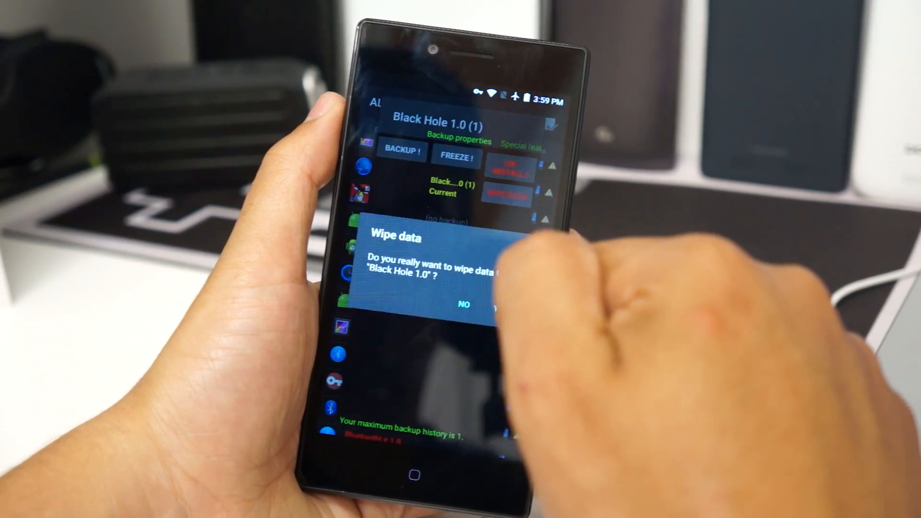
pyautogui.click(502, 306)
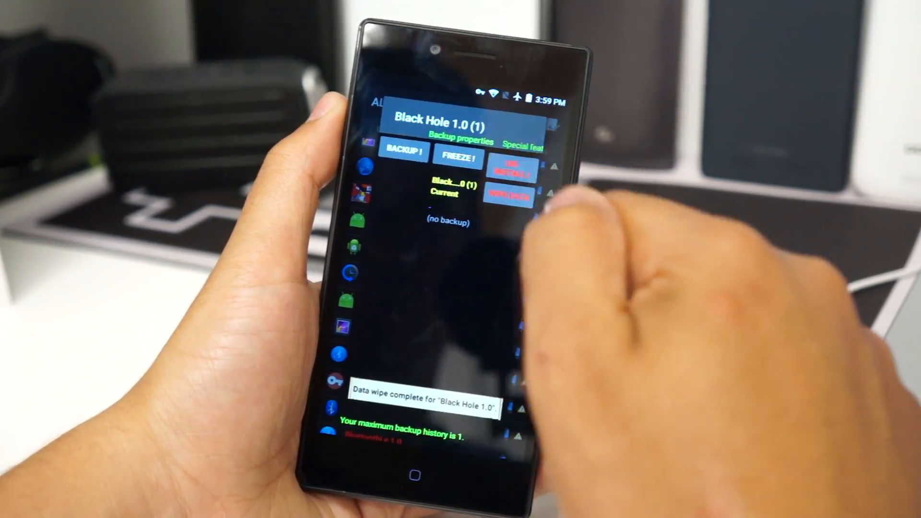
pyautogui.click(510, 164)
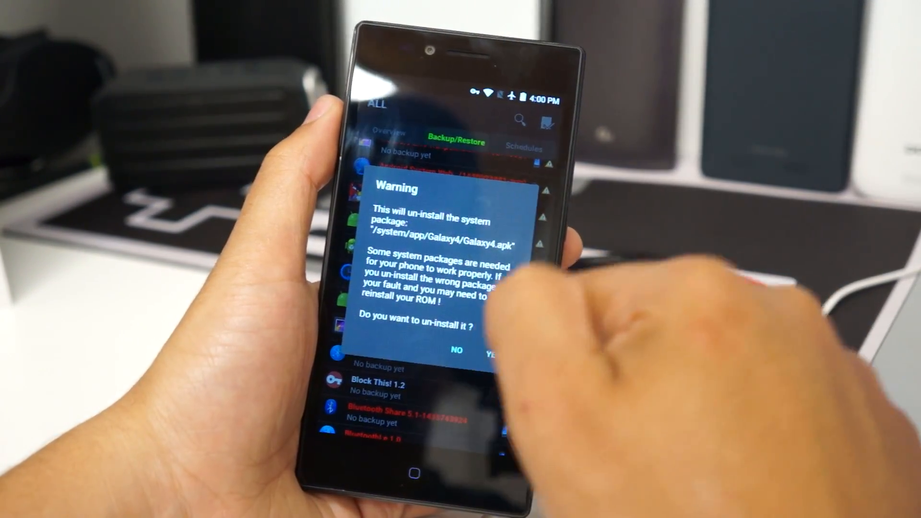
pyautogui.click(496, 350)
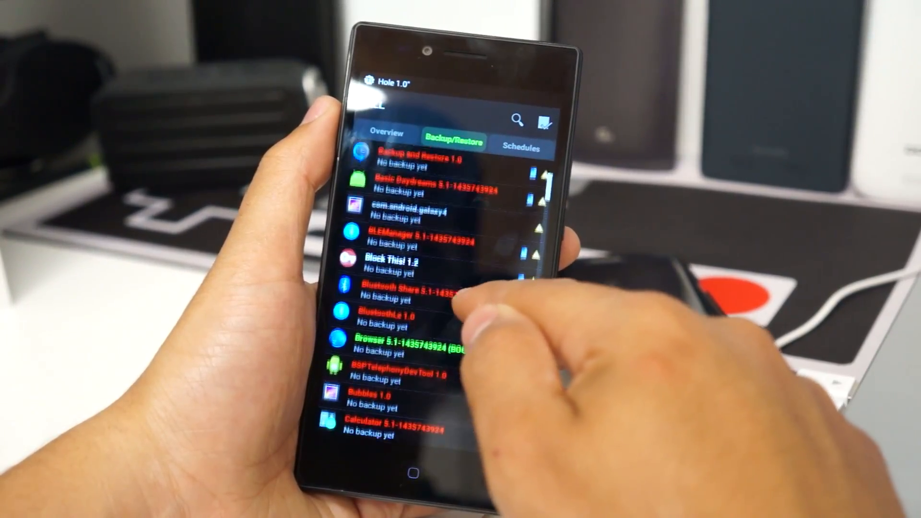
# Scroll the app list to Bubbles 1.0 and uninstall it
pyautogui.scroll(-3)
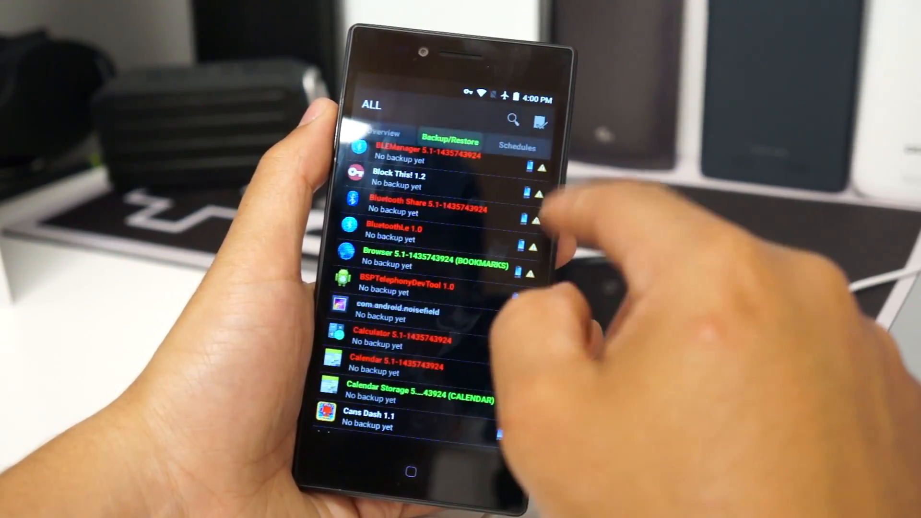
pyautogui.scroll(-3)
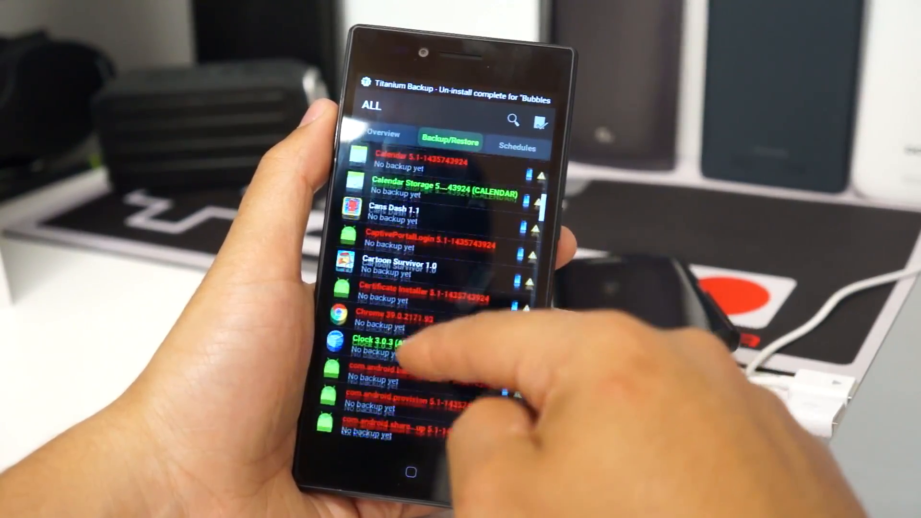
pyautogui.scroll(-3)
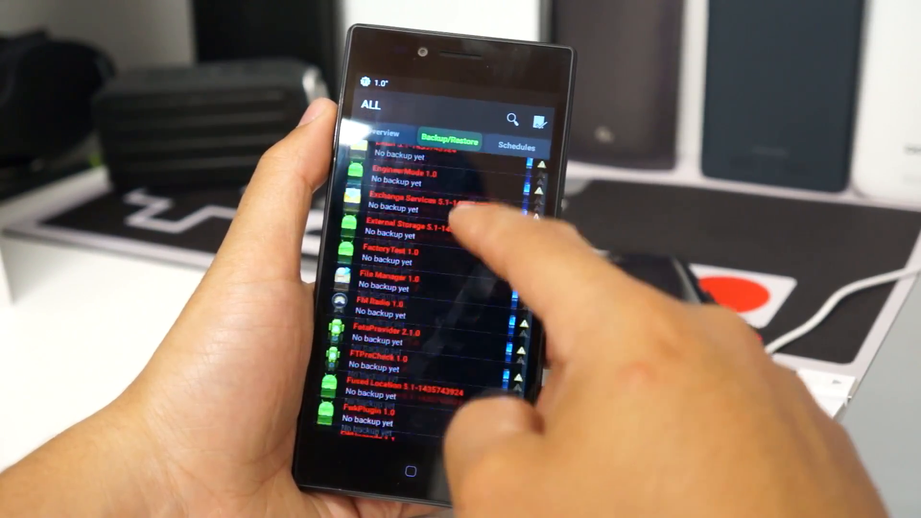
pyautogui.scroll(-3)
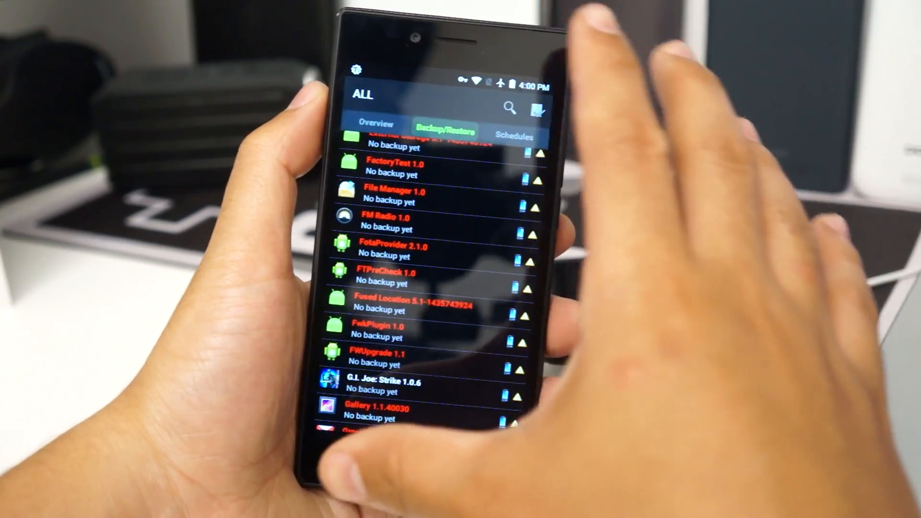
pyautogui.scroll(-3)
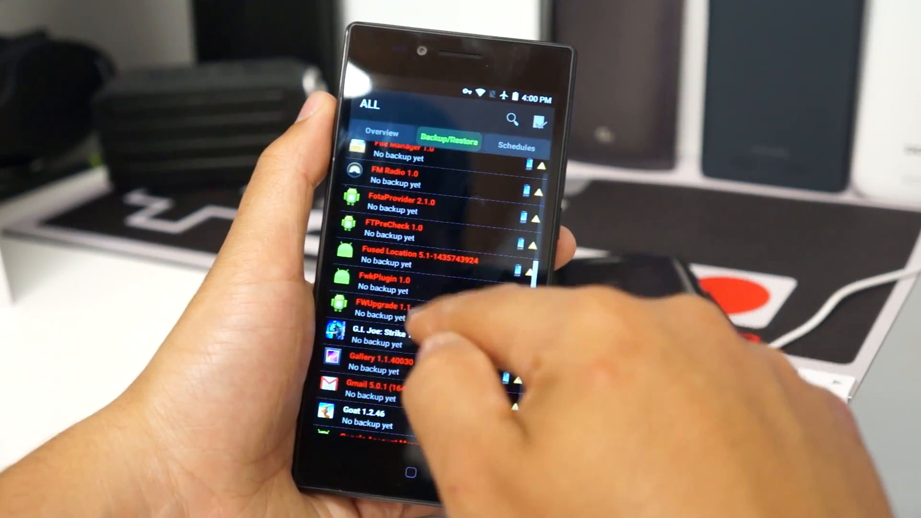
pyautogui.click(384, 280)
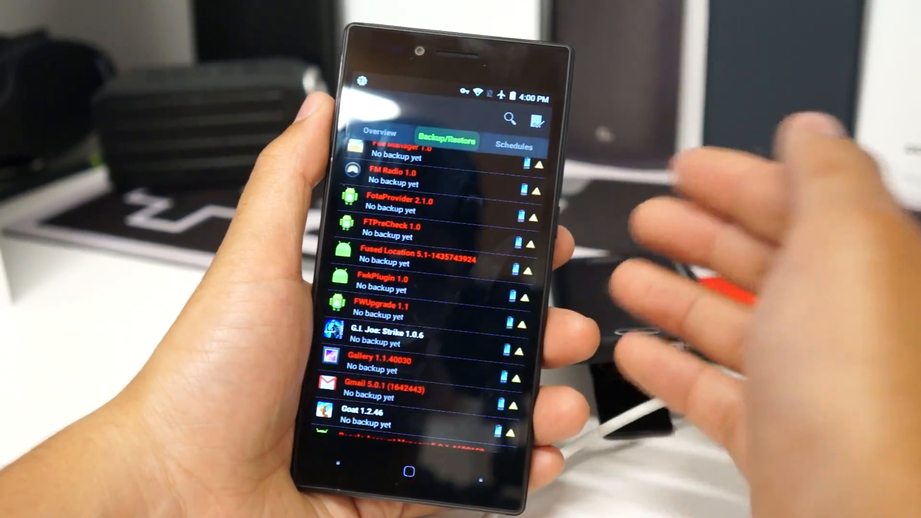
# Scroll further down the Backup/Restore list to the Google apps
pyautogui.scroll(-3)
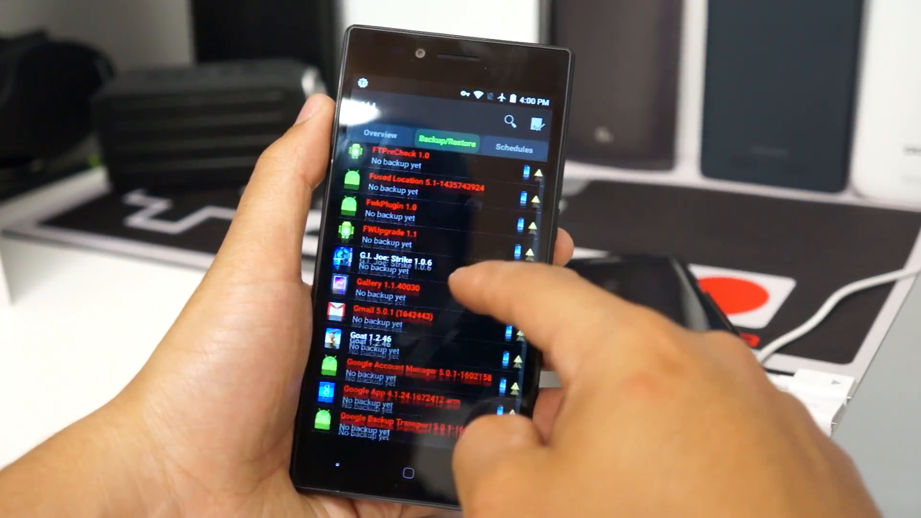
pyautogui.scroll(-3)
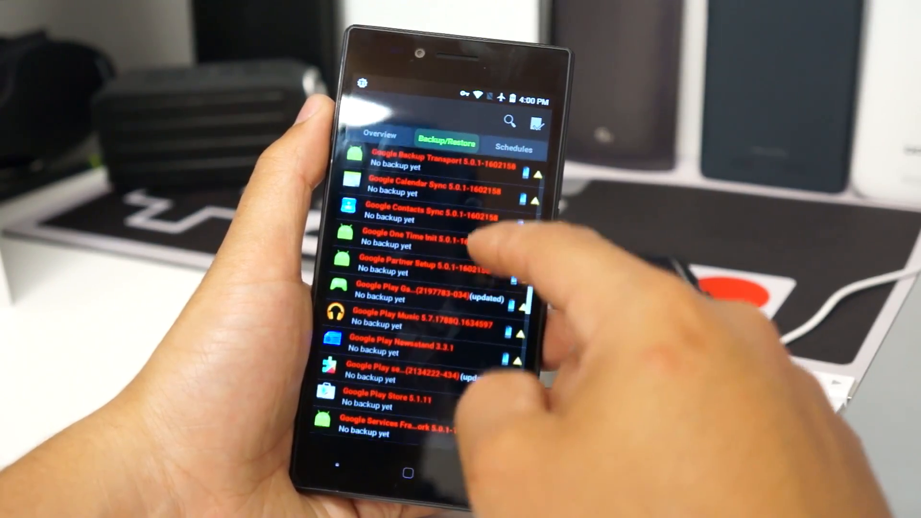
pyautogui.scroll(-3)
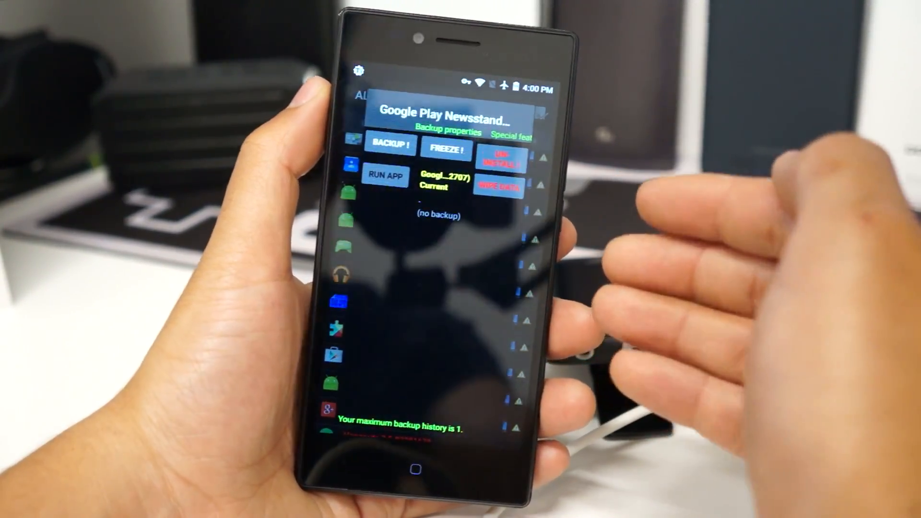
# Wipe Google Play Newsstand's data and uninstall it
pyautogui.click(499, 189)
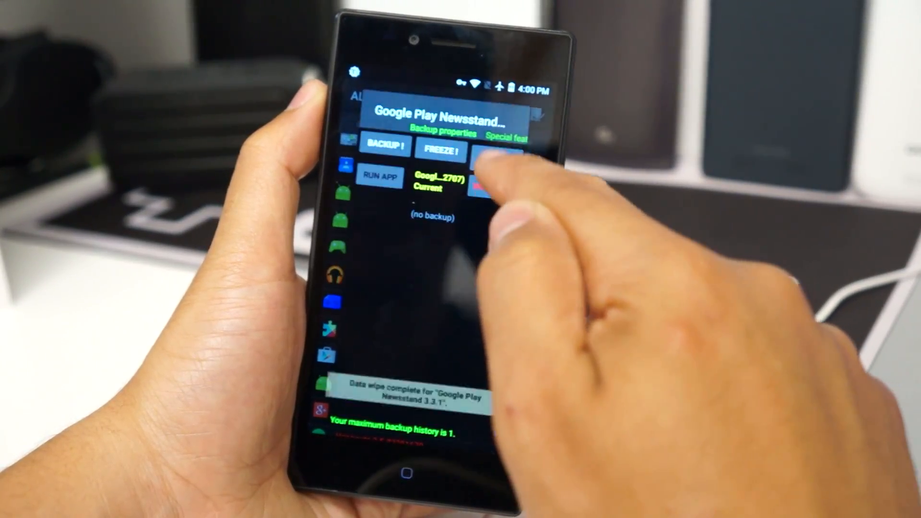
pyautogui.click(495, 148)
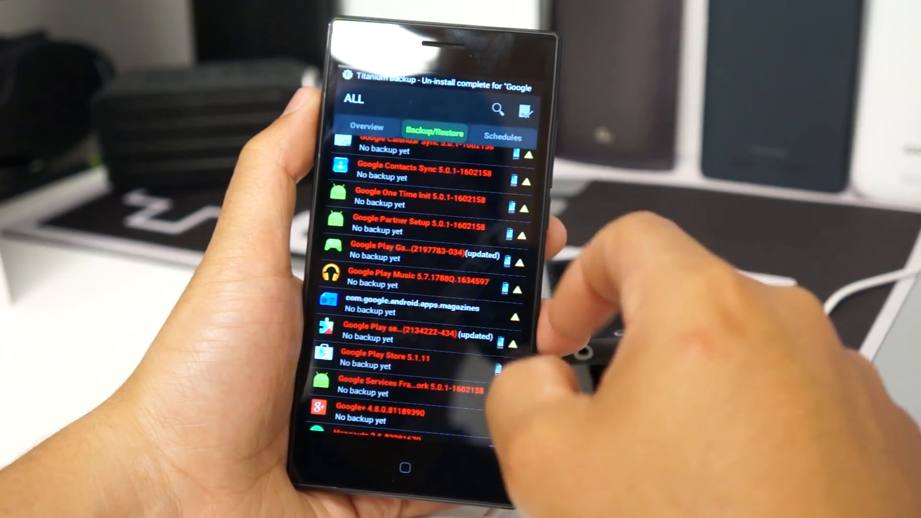
pyautogui.scroll(-3)
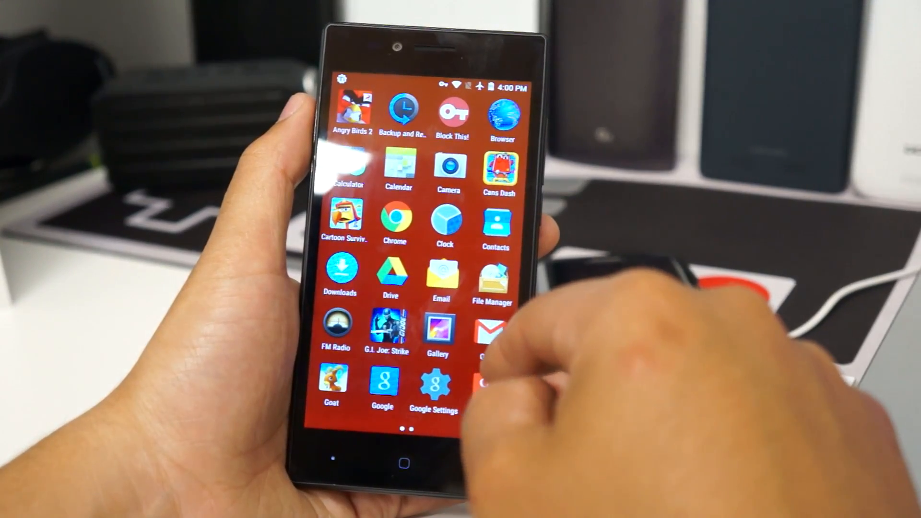
# Browse the app drawer to check the removed system apps no longer appear
pyautogui.hscroll(-3)
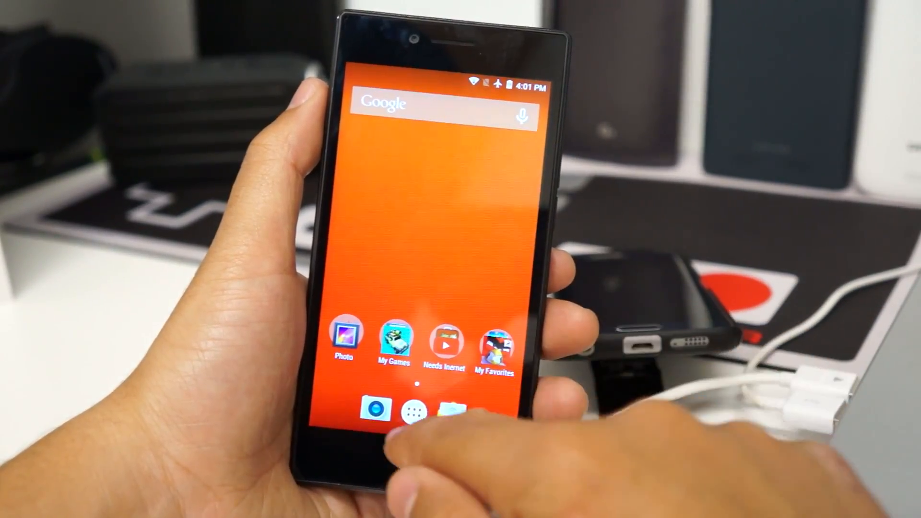
pyautogui.click(414, 408)
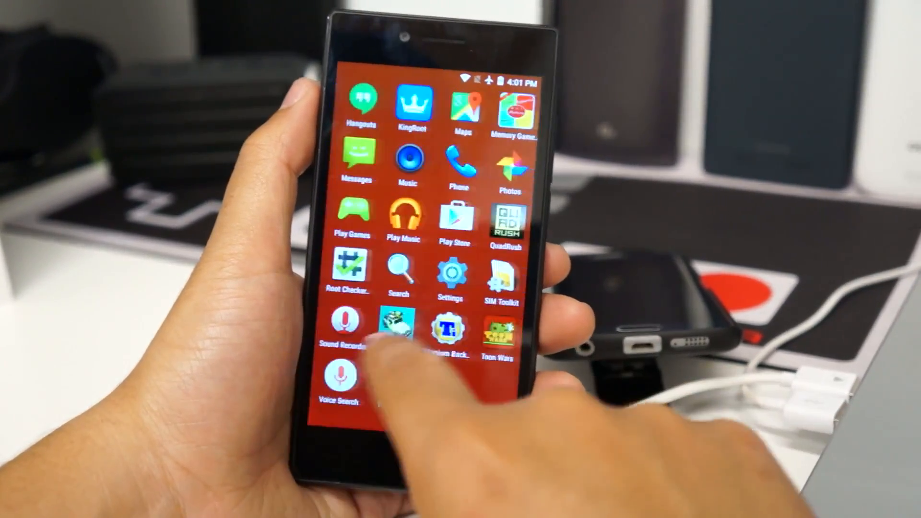
pyautogui.hscroll(-3)
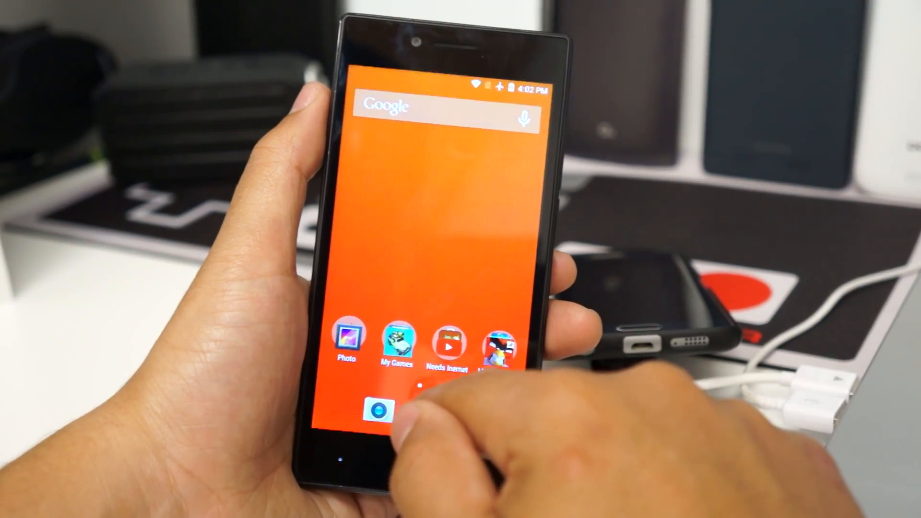
# Launch Titanium Backup and scroll its list of installed apps
pyautogui.click(399, 405)
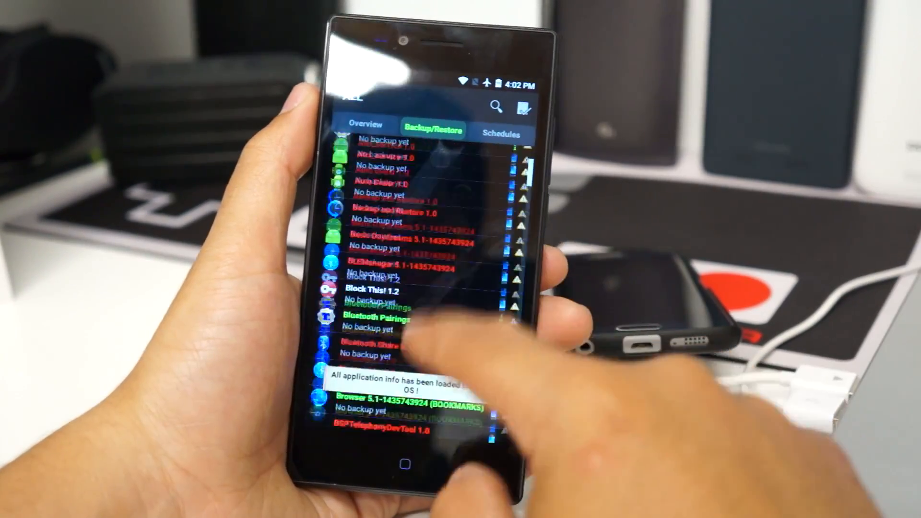
pyautogui.scroll(-3)
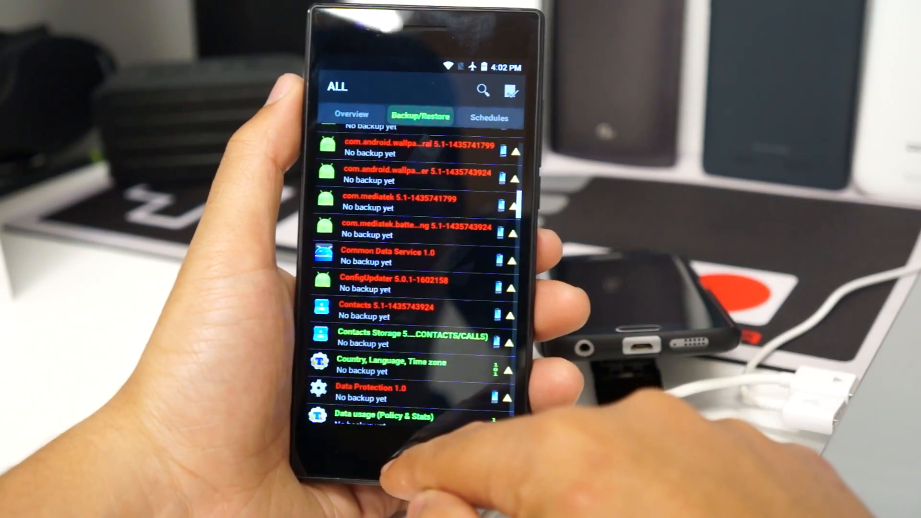